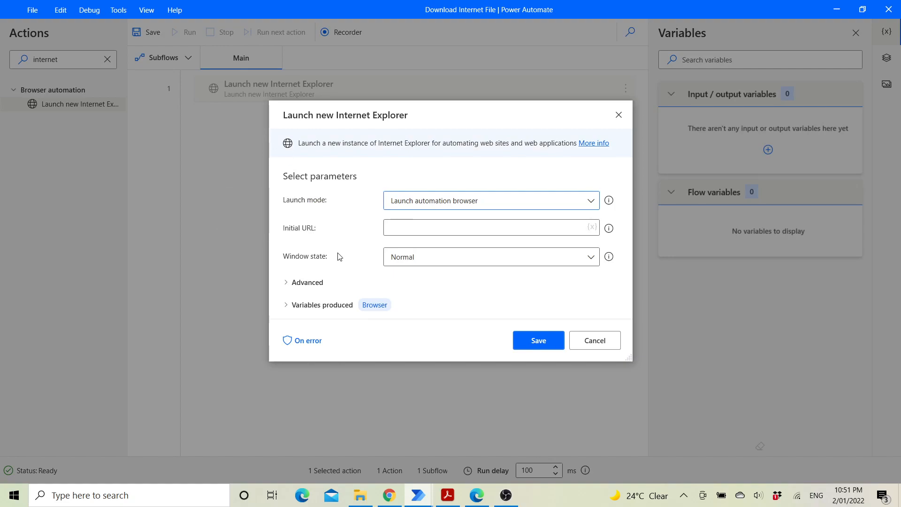
Set the Initial URL to the file-examples.com sample-doc-download page
{"action": "type", "text": "https://file-examples.com/index.php/sample-documents-download/sample-doc-download/"}
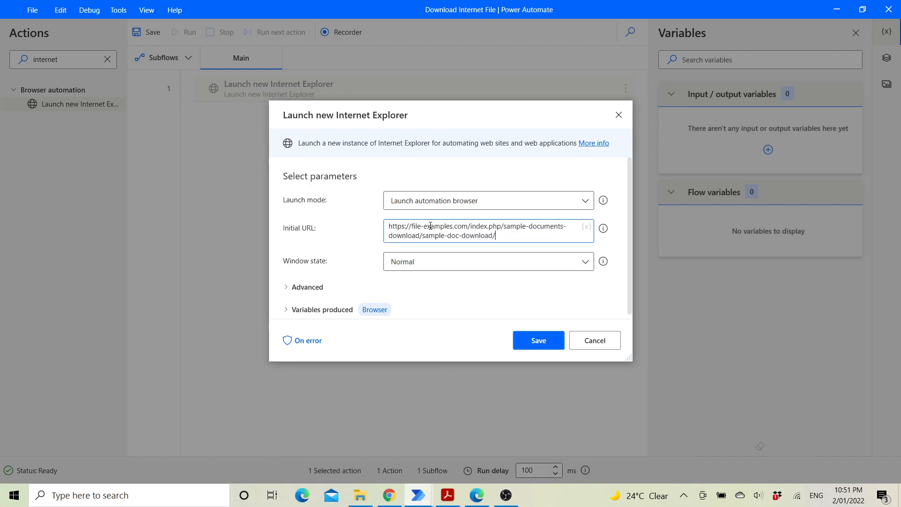
{"action": "left_click", "coordinate": [537, 340]}
{"action": "type", "text": "file"}
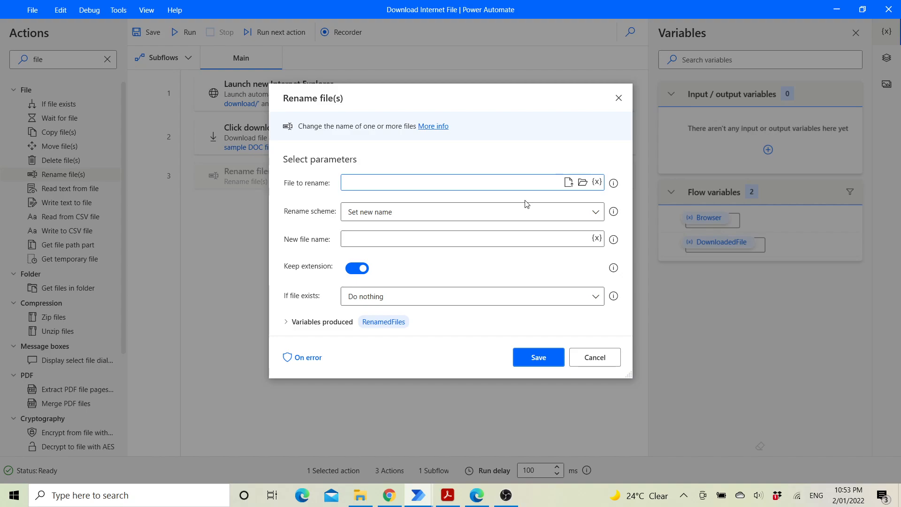
Rename %DownloadedFile% with the 'Add datetime' scheme, keeping defaults, and save the step
{"action": "type", "text": "%DownloadedFile%"}
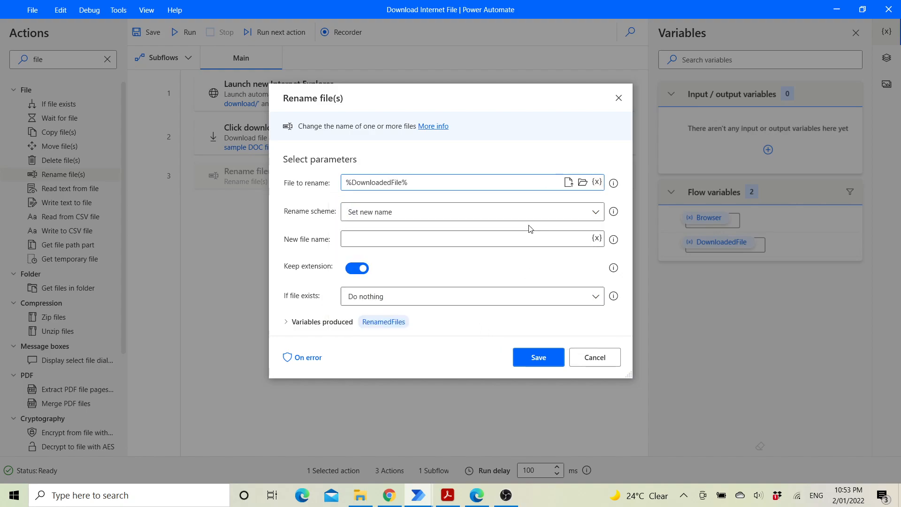
{"action": "left_click", "coordinate": [595, 211]}
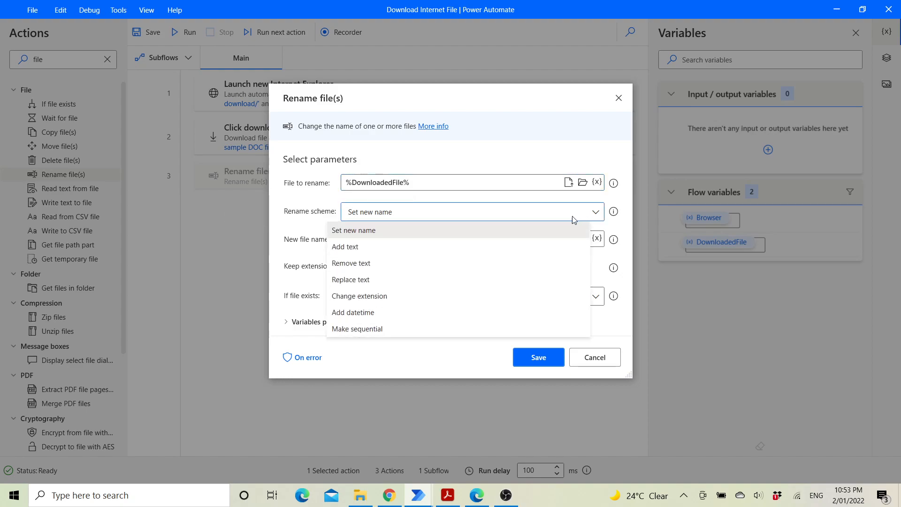
{"action": "left_click", "coordinate": [353, 311]}
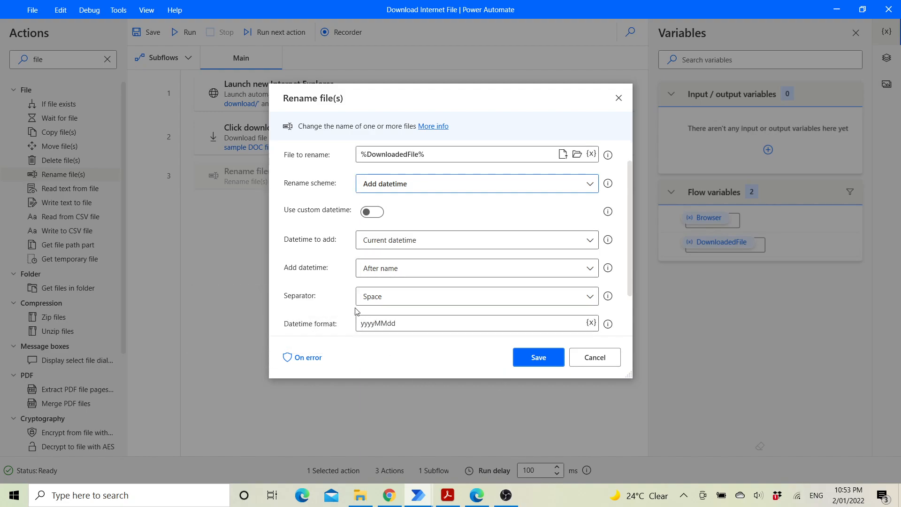
{"action": "left_click", "coordinate": [537, 357]}
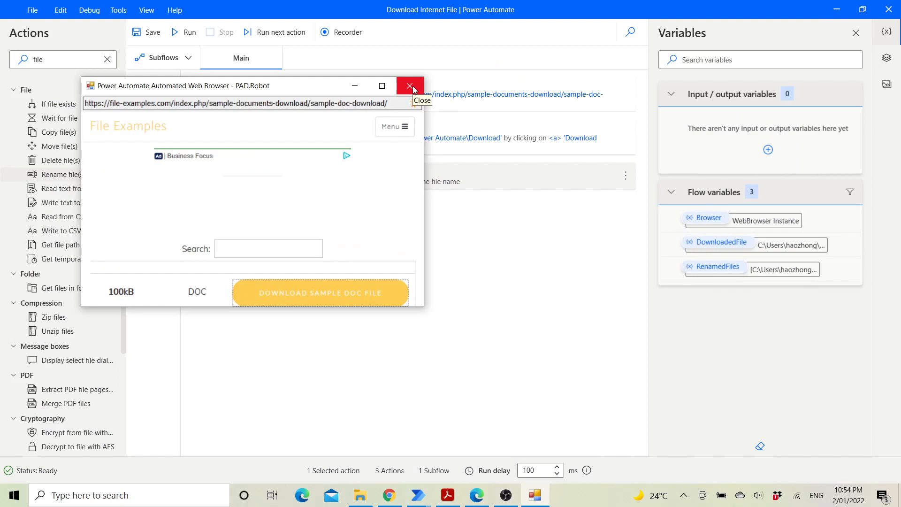
Close the PAD.Robot automated browser window after the flow finishes
{"action": "left_click", "coordinate": [411, 85]}
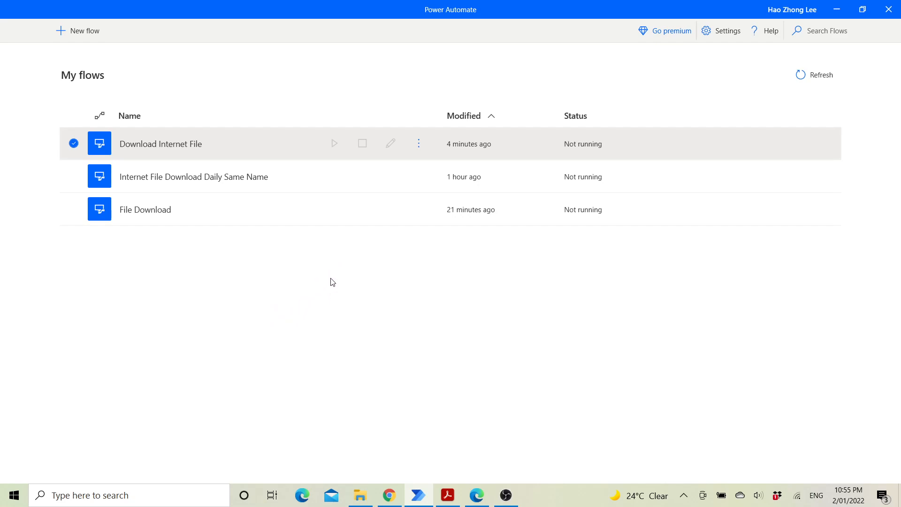
Start the Download Internet File flow from the My flows console
{"action": "left_click", "coordinate": [334, 143]}
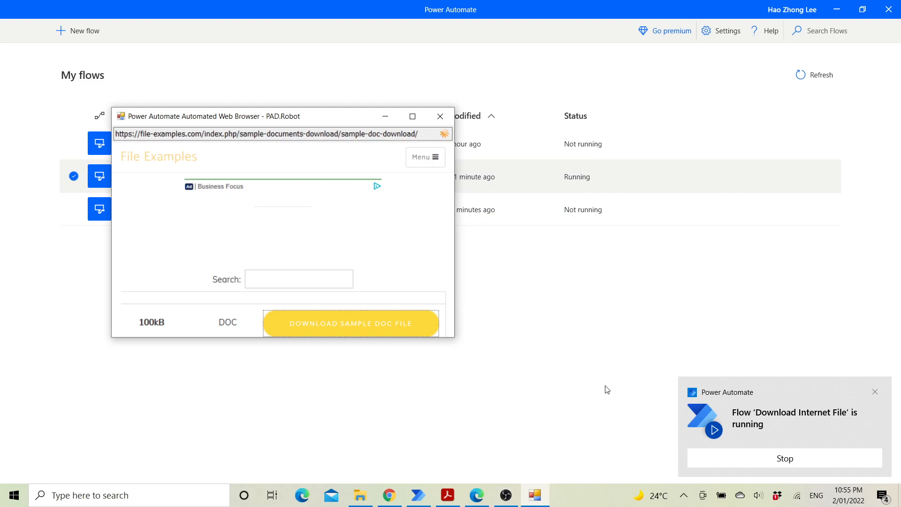